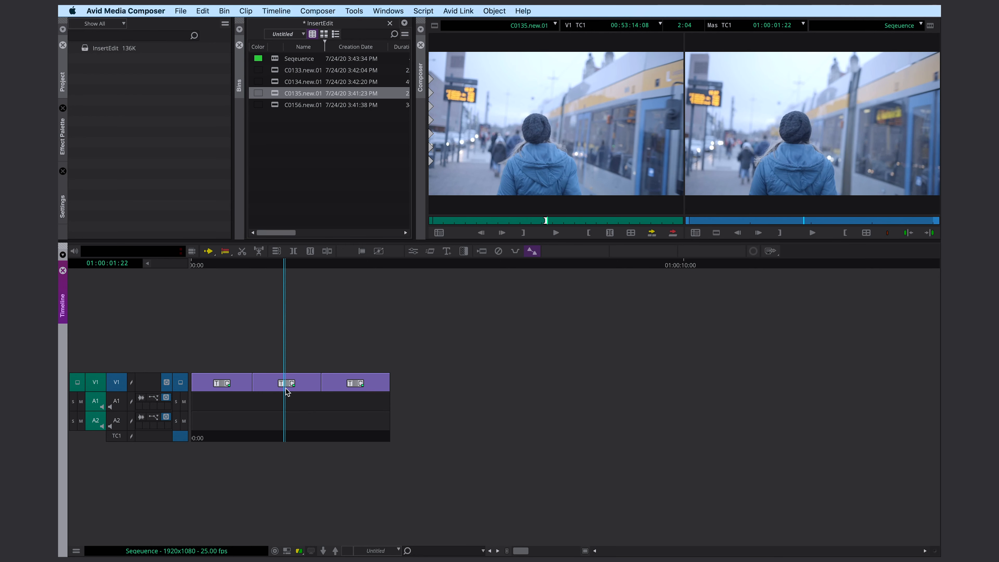
- Insert Edit Export the marked middle clip into the existing Sequence.mxf
left_click(286, 382)
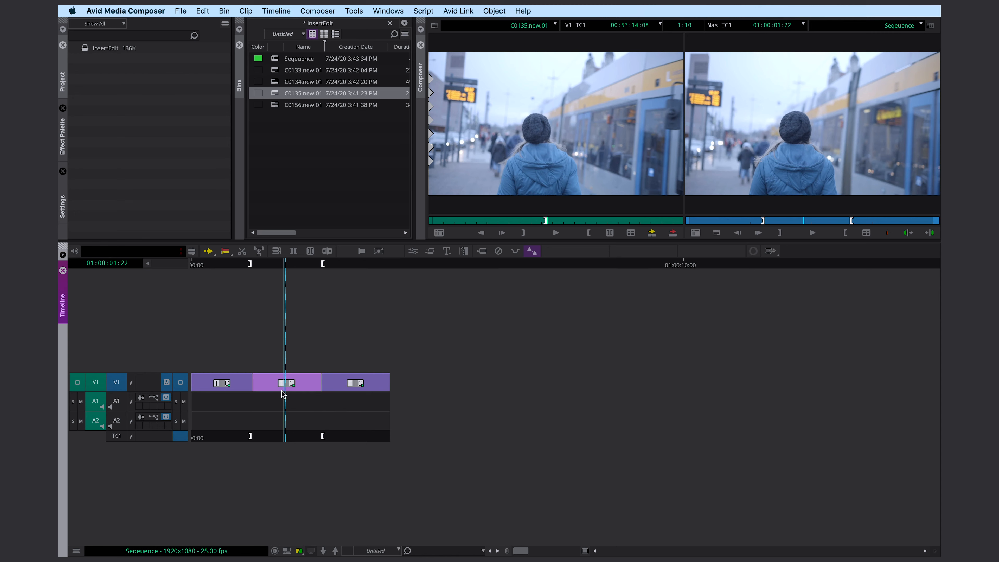
mouse_move(736, 105)
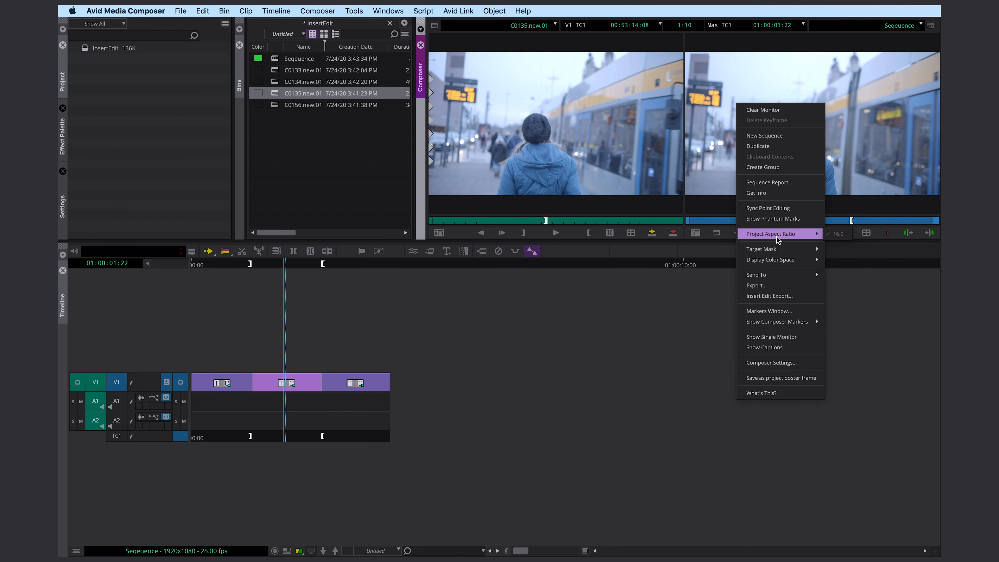
mouse_move(786, 295)
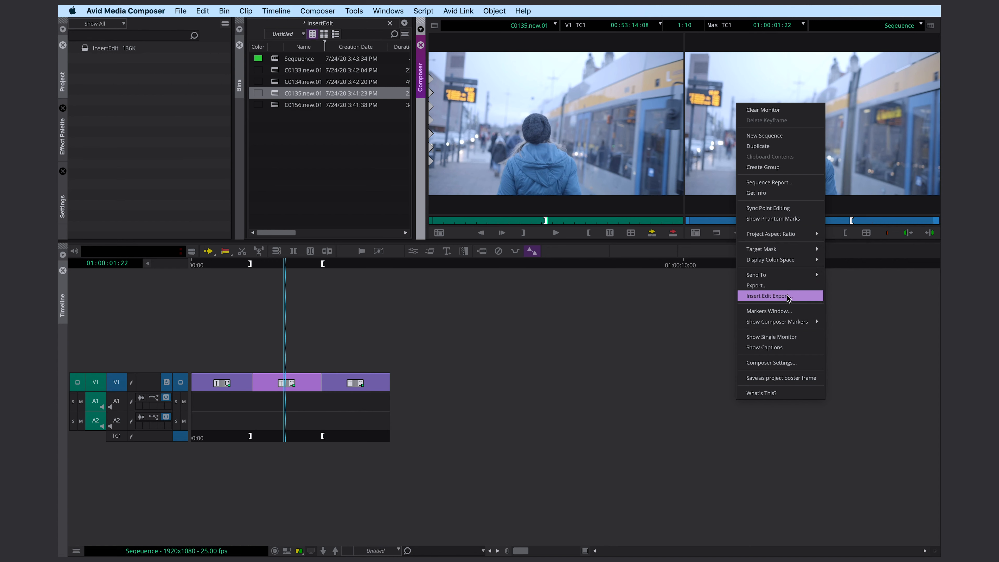
left_click(766, 296)
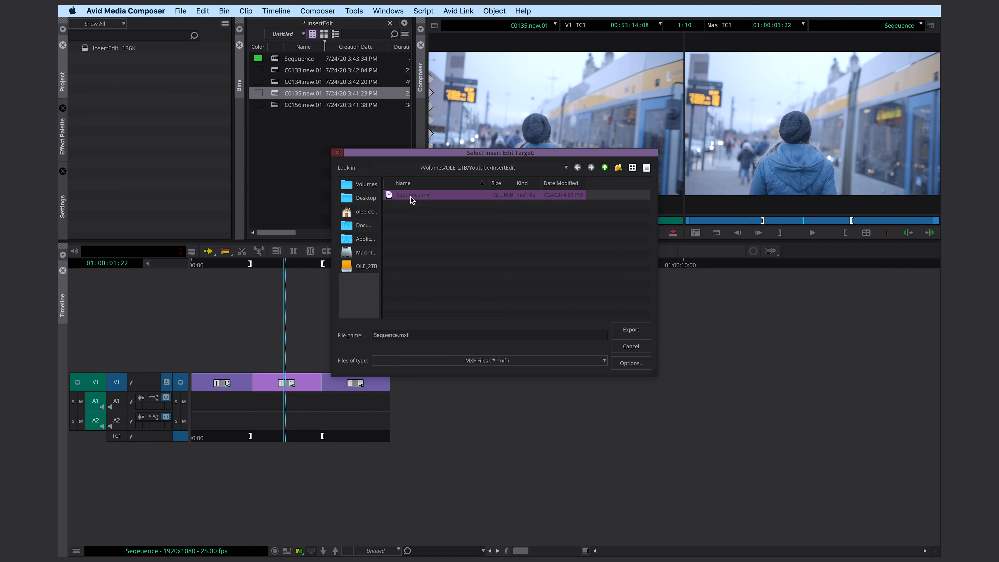
left_click(630, 330)
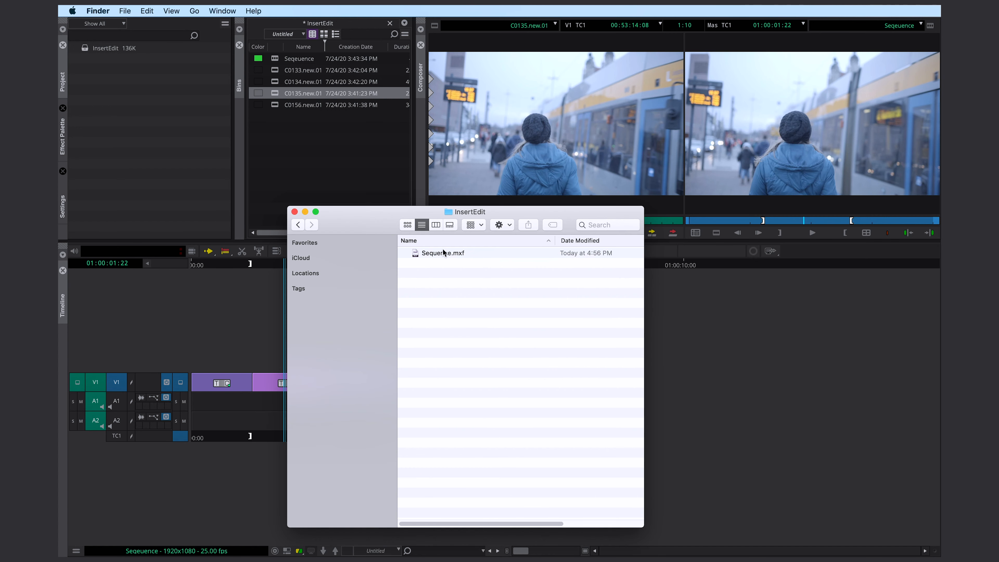
- From the folder, launch Sequence.mxf in QuickTime Player
right_click(442, 252)
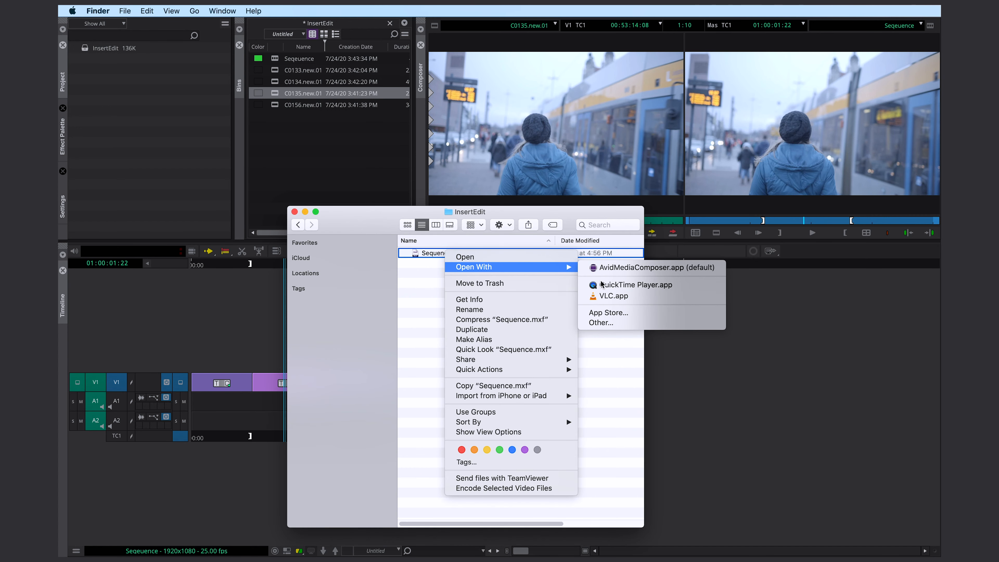
left_click(638, 285)
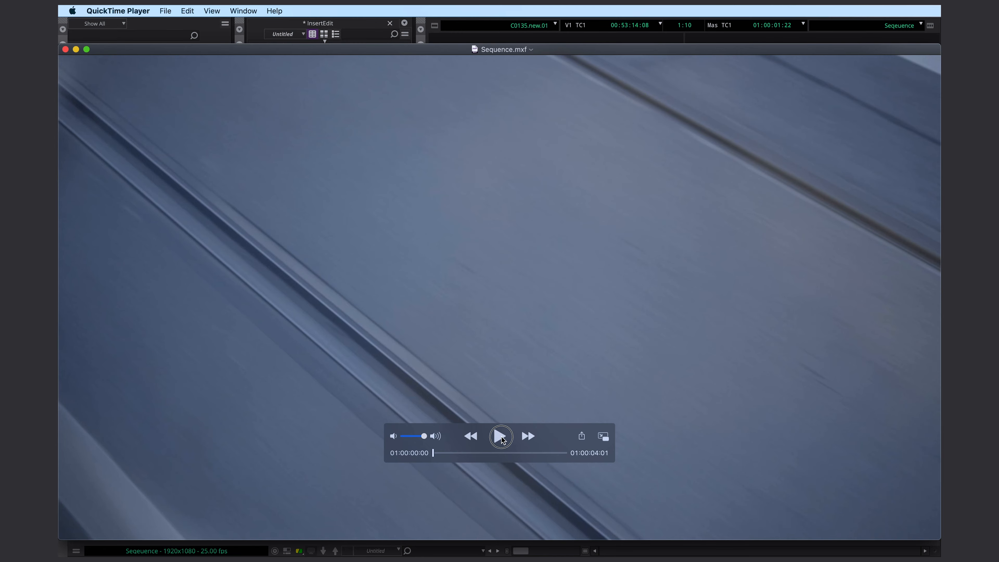
- Play Sequence.mxf, pausing on the replaced woman-beside-tram shot and again near the end
left_click(501, 437)
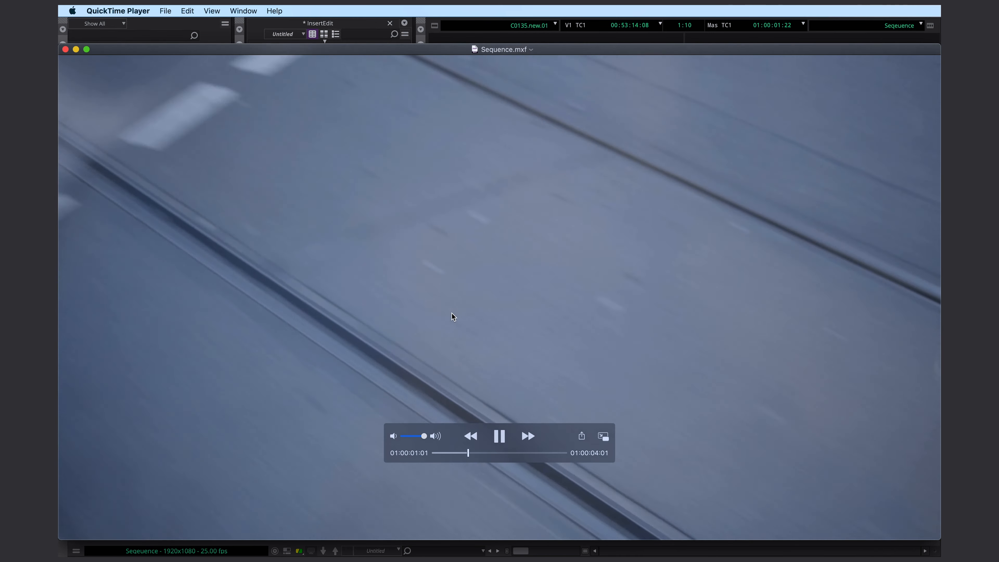
left_click(499, 436)
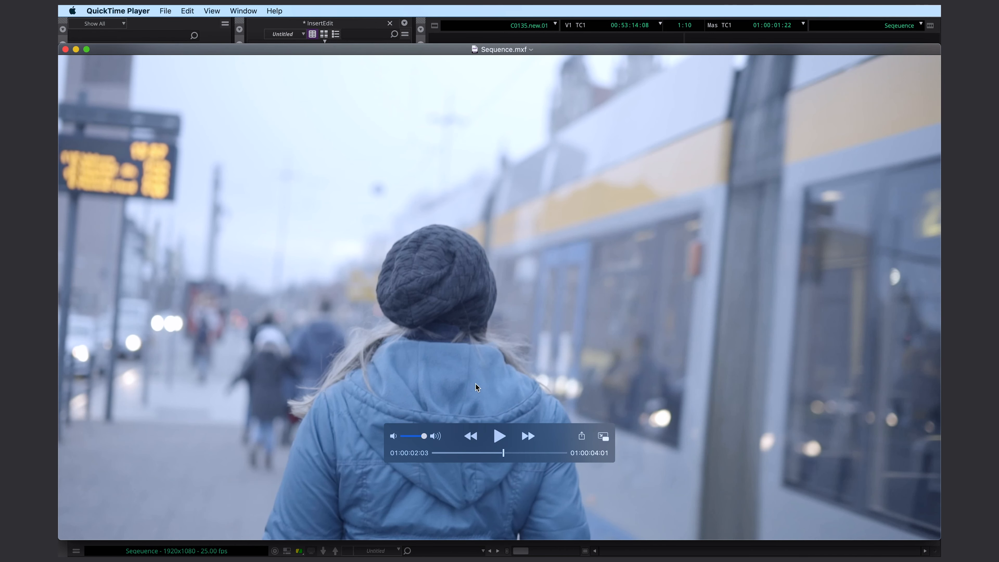
left_click(500, 436)
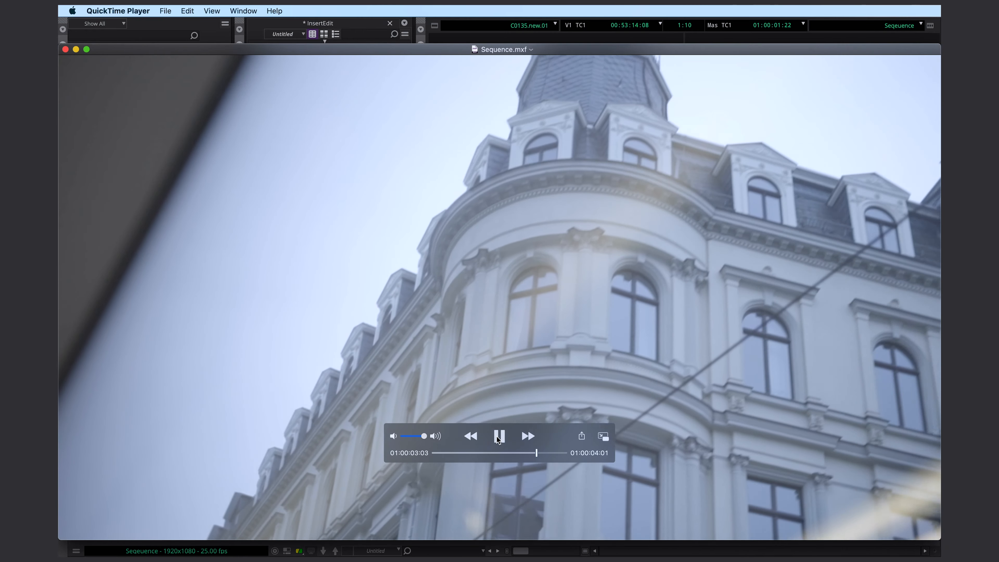
left_click(500, 436)
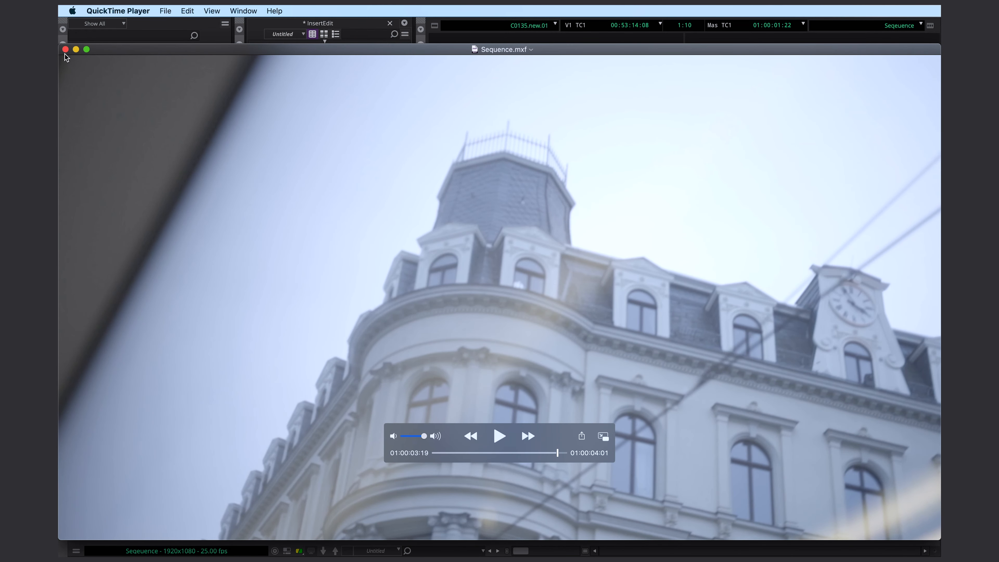